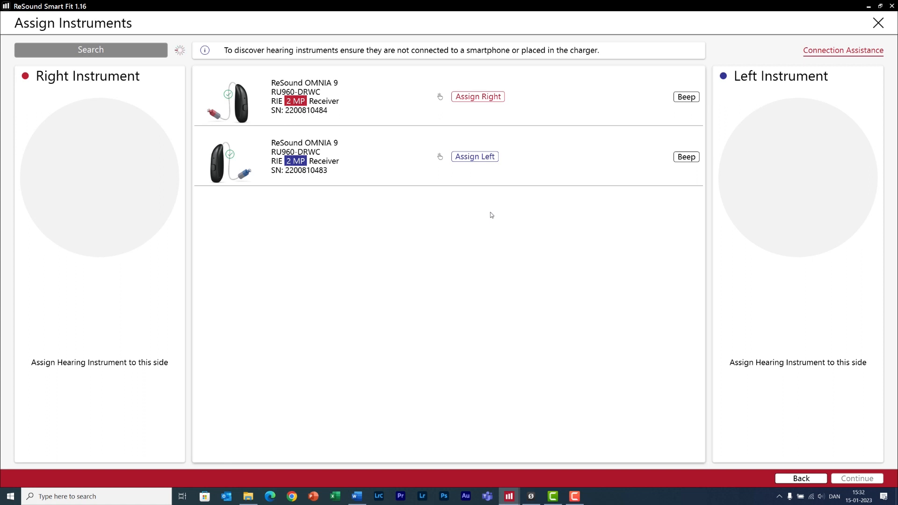
pyautogui.moveTo(487, 218)
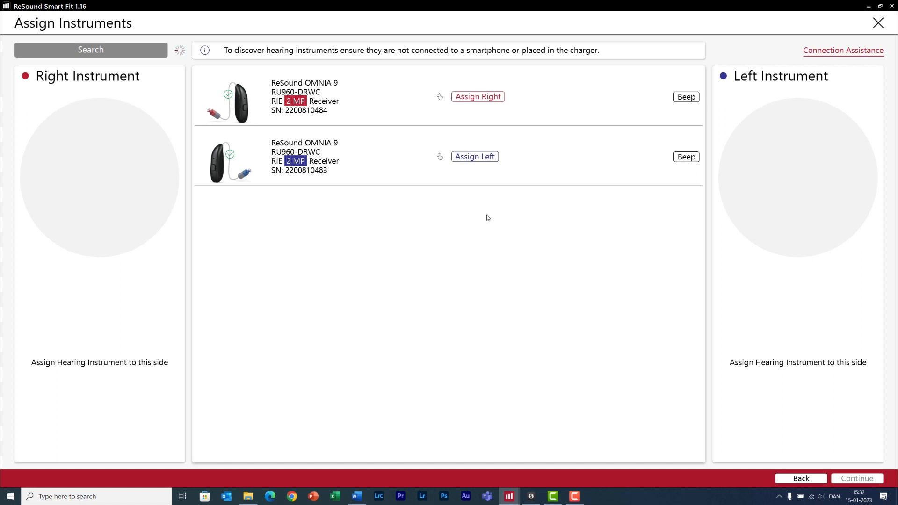
pyautogui.moveTo(371, 272)
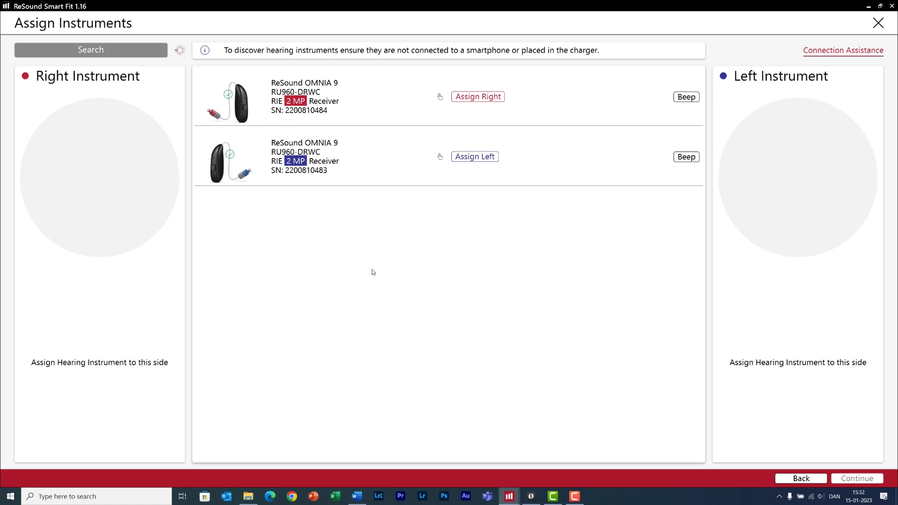
pyautogui.moveTo(342, 221)
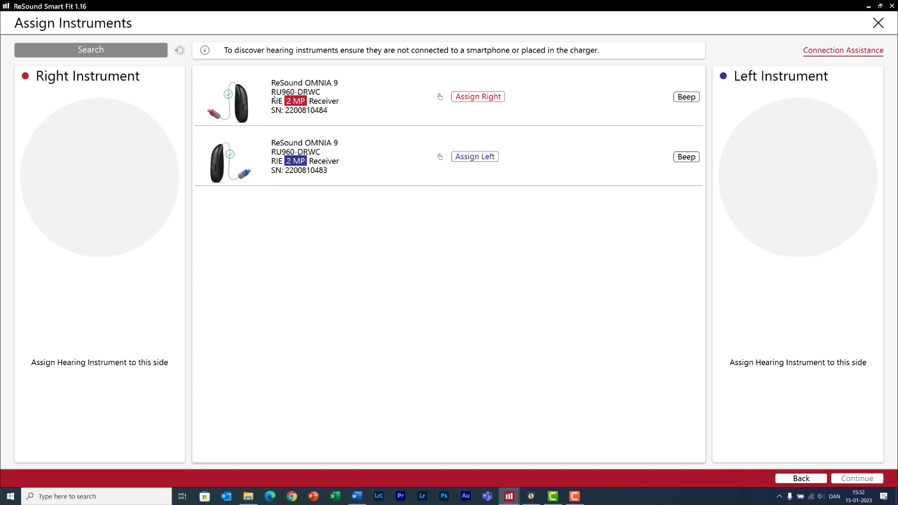
pyautogui.moveTo(303, 110)
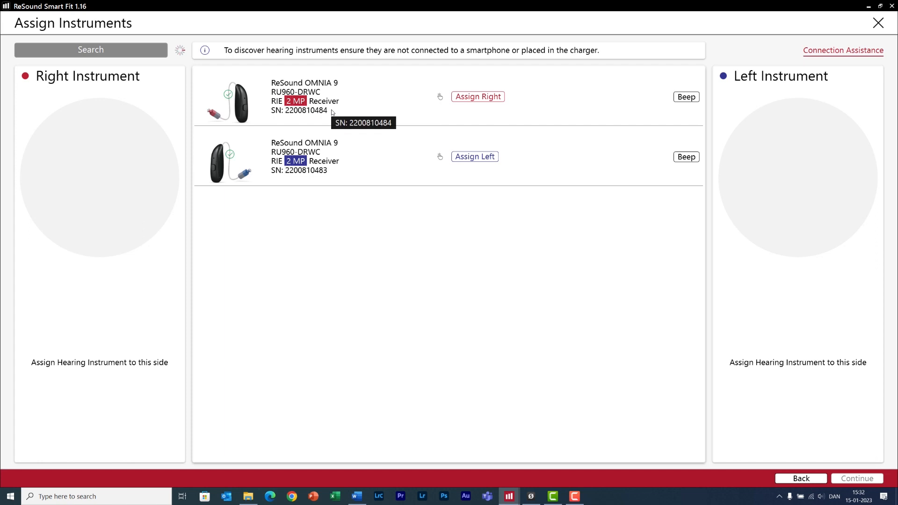
# Assign the second OMNIA 9 to the left ear and the first to the right, then continue
pyautogui.click(99, 50)
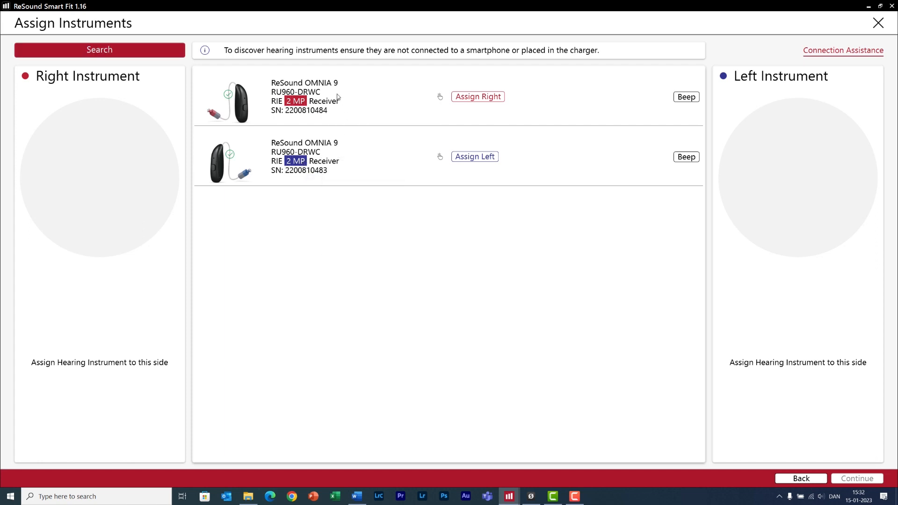
pyautogui.moveTo(327, 101)
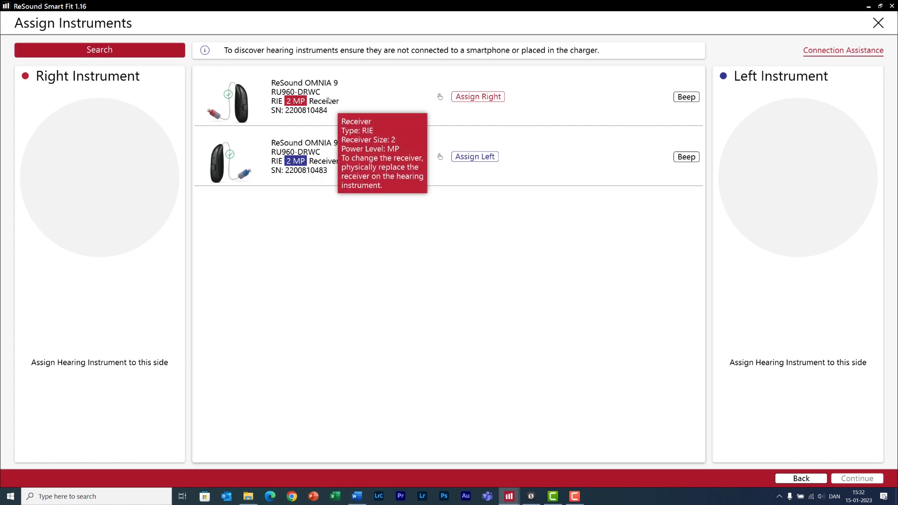
pyautogui.moveTo(368, 122)
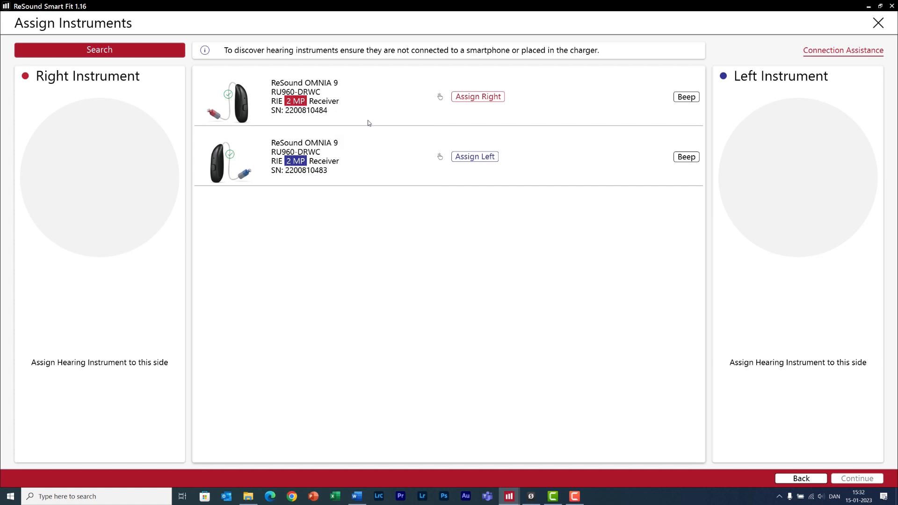
pyautogui.moveTo(373, 125)
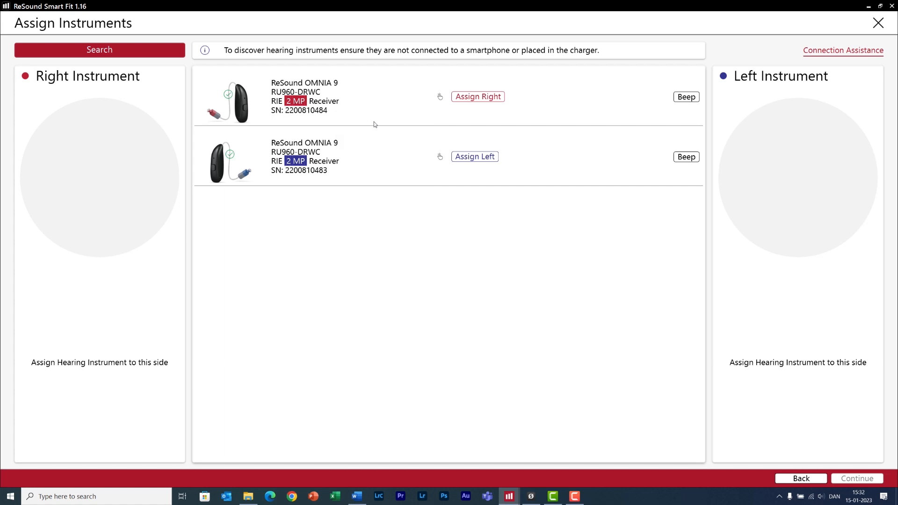
pyautogui.moveTo(629, 142)
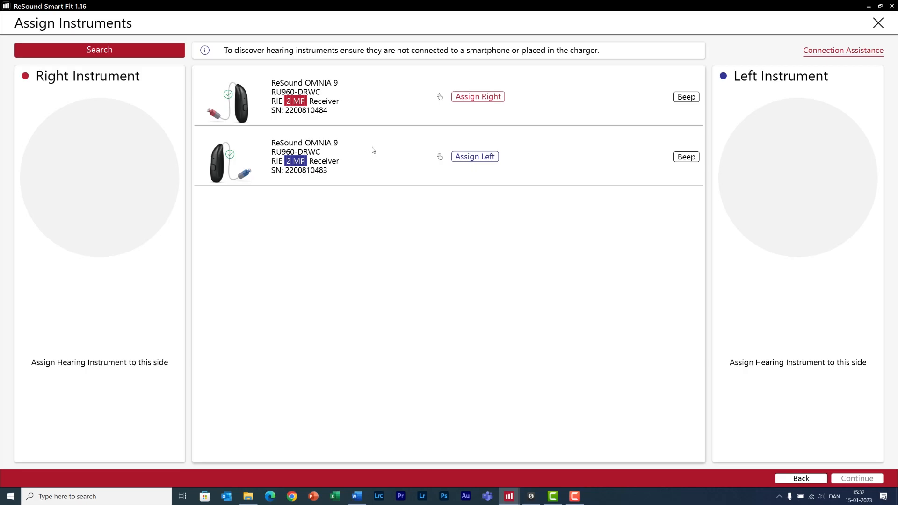
pyautogui.click(474, 156)
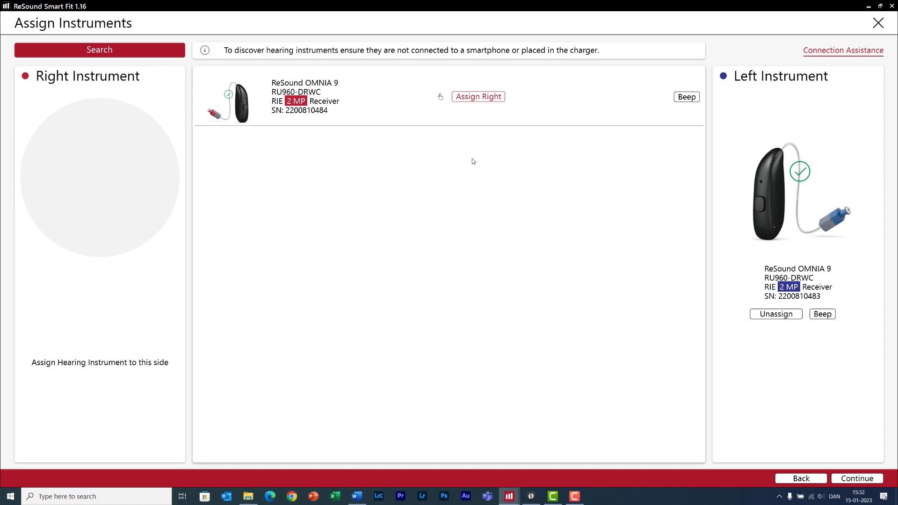
pyautogui.click(478, 96)
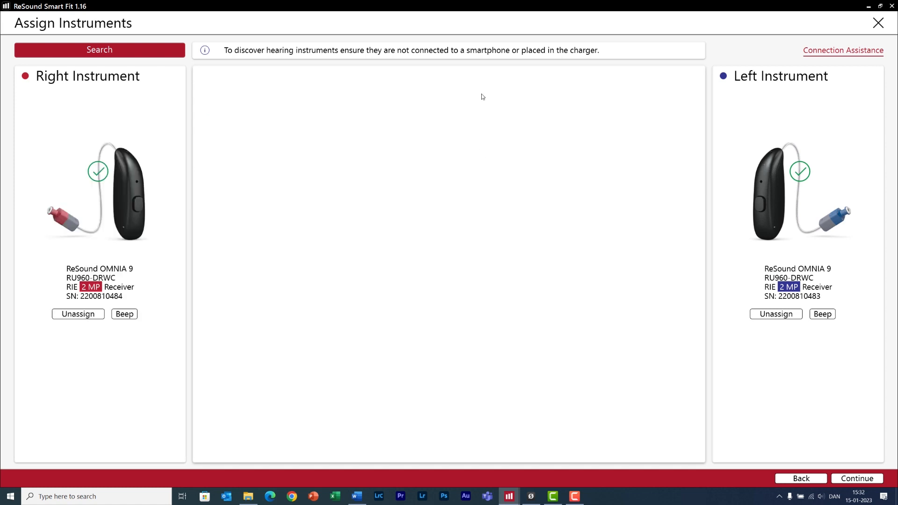
pyautogui.moveTo(244, 311)
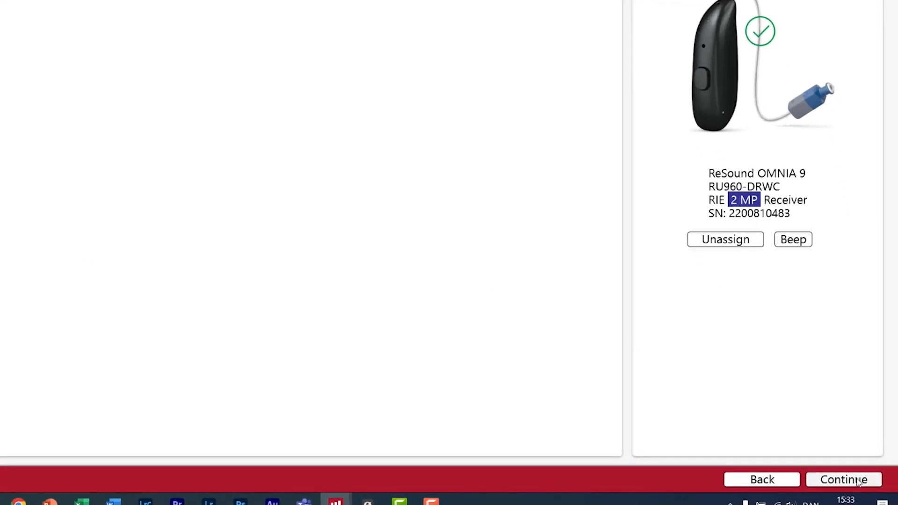
pyautogui.click(842, 479)
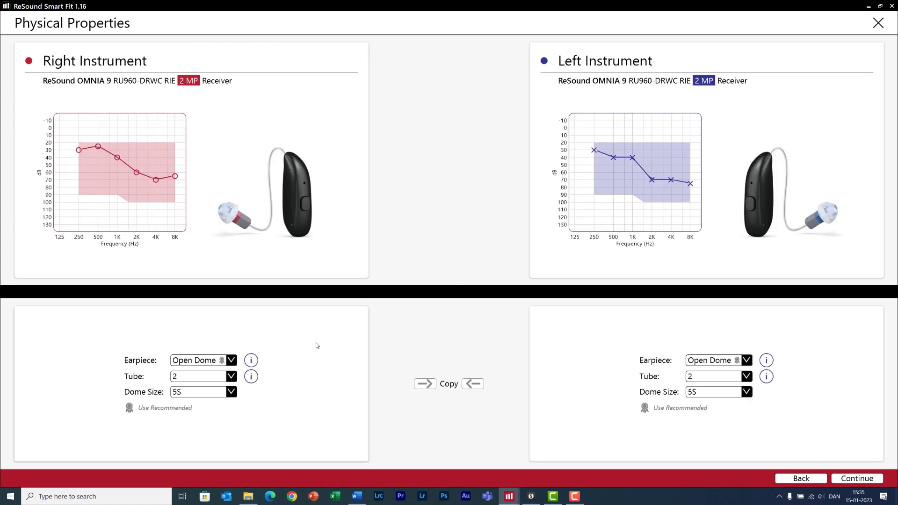
pyautogui.moveTo(302, 366)
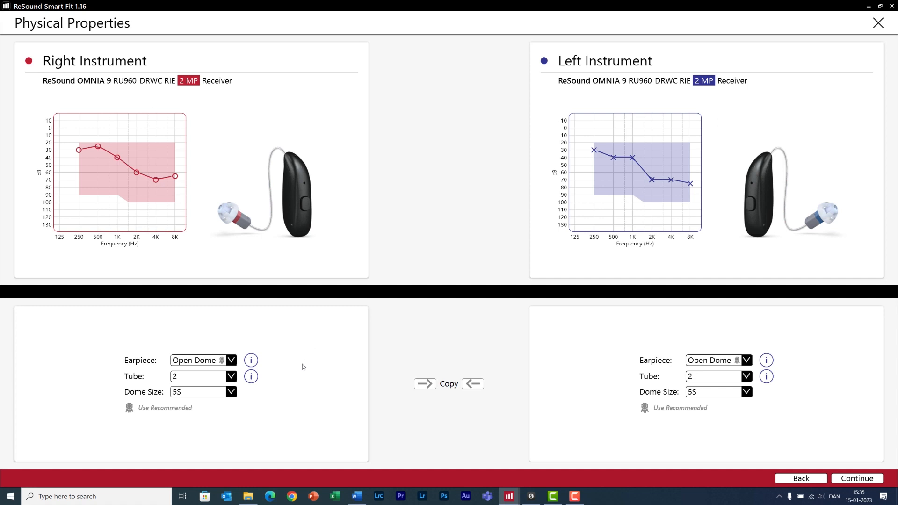
pyautogui.moveTo(251, 398)
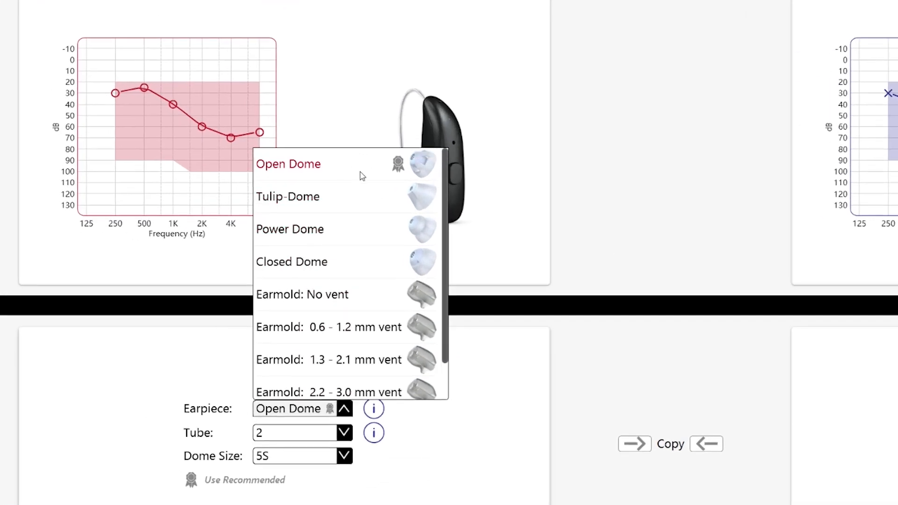
pyautogui.moveTo(337, 161)
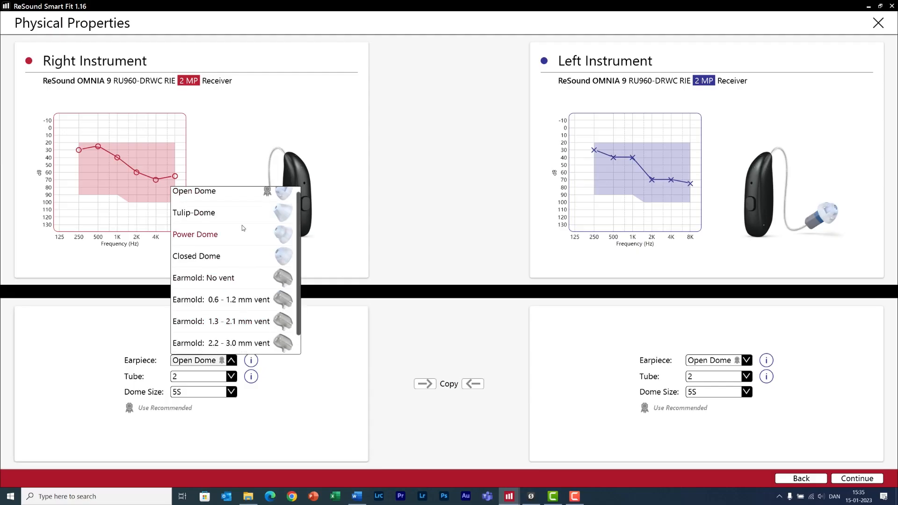
# Choose a Tulip-Dome for the right aid and an Open Dome size 7M for the left, then continue
pyautogui.click(194, 212)
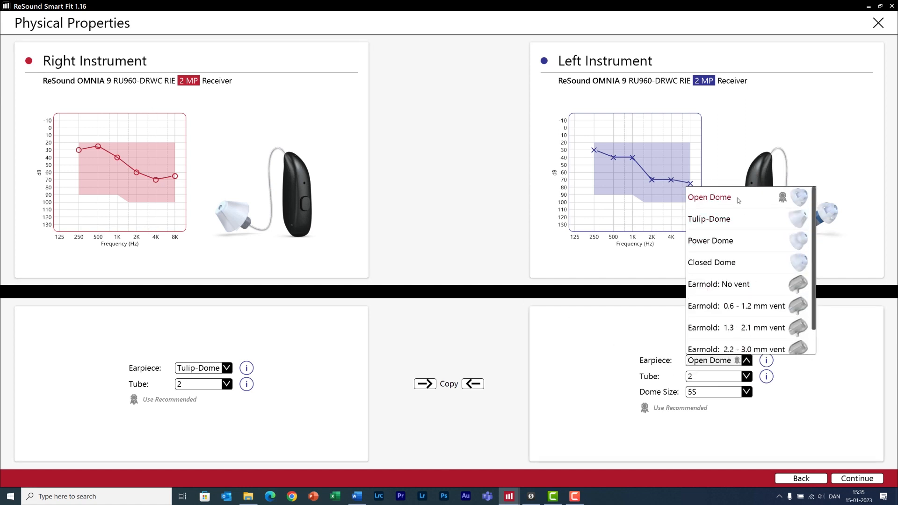
pyautogui.click(709, 197)
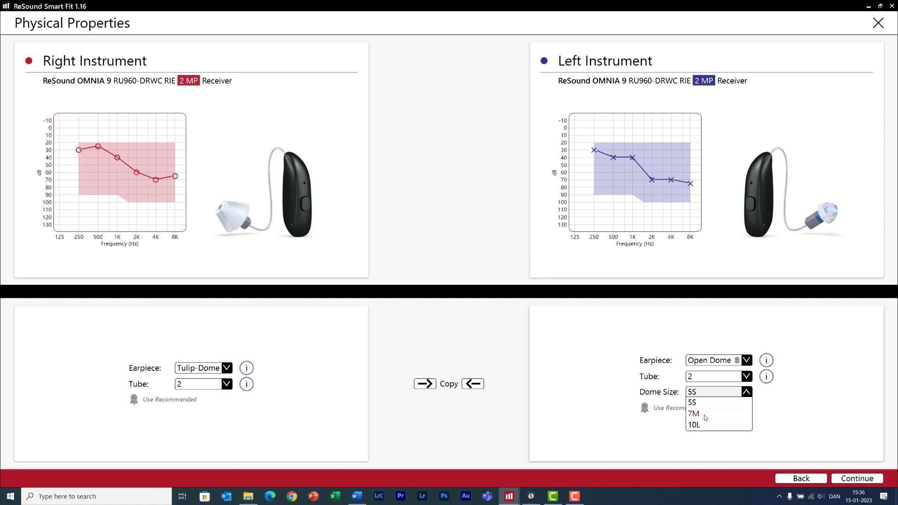
pyautogui.click(693, 412)
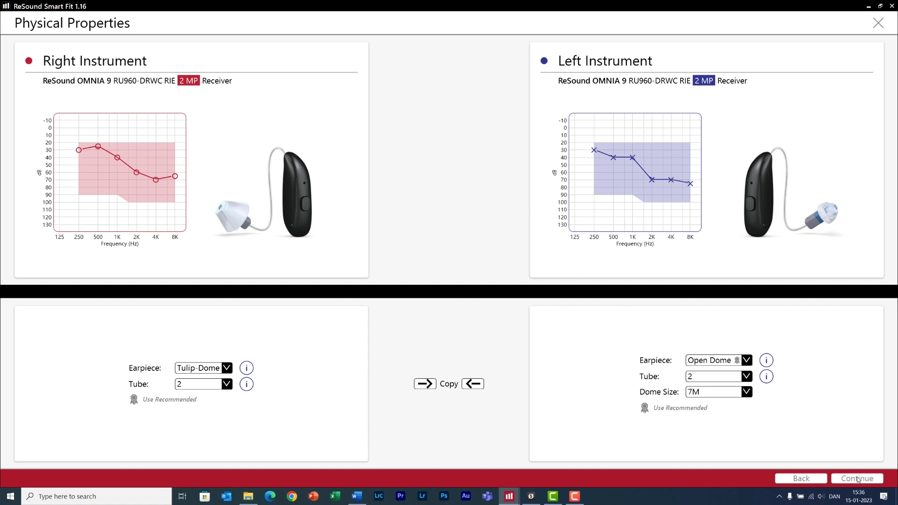
pyautogui.click(856, 478)
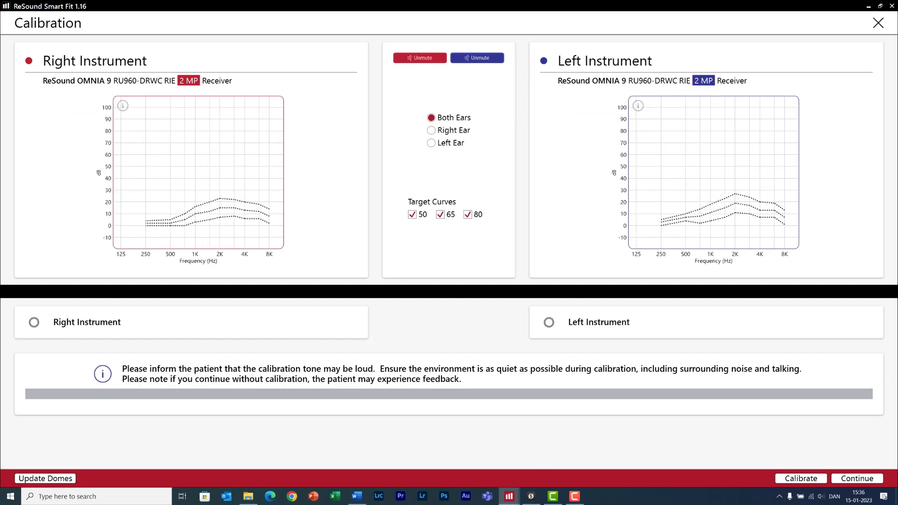